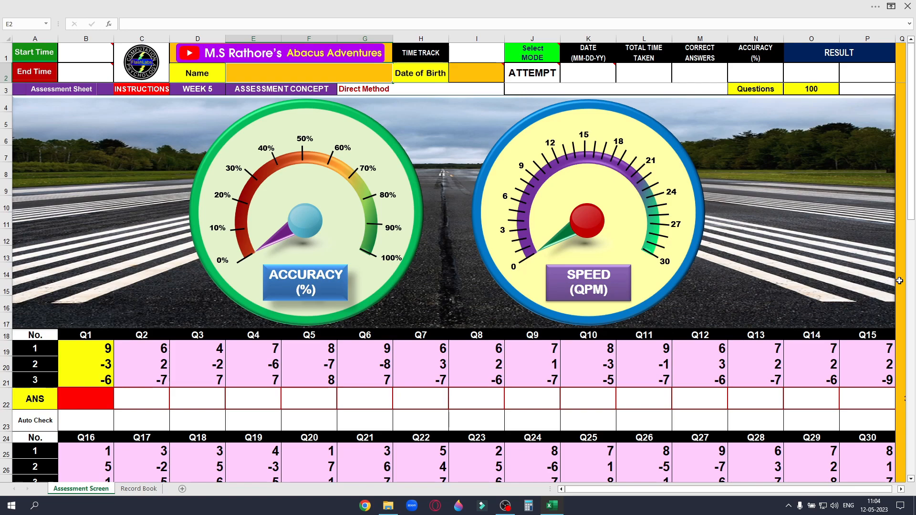
mouse_move(845, 338)
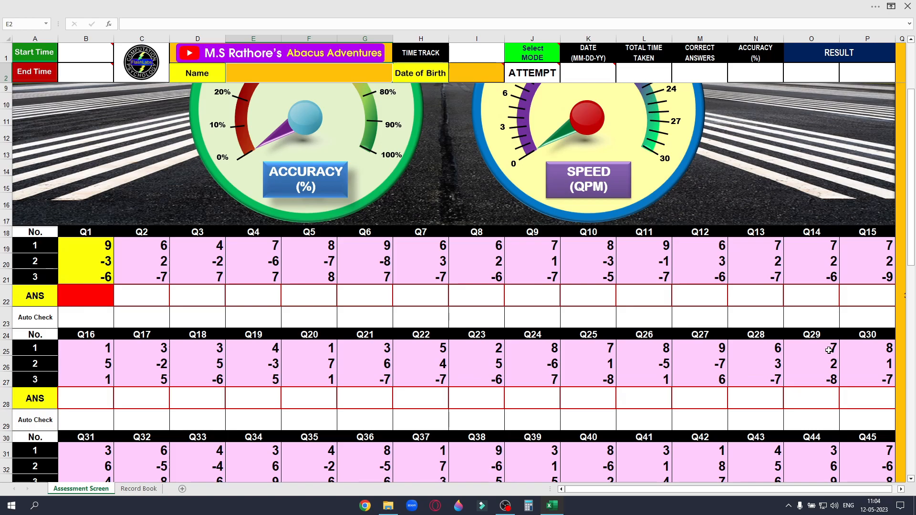
mouse_move(803, 366)
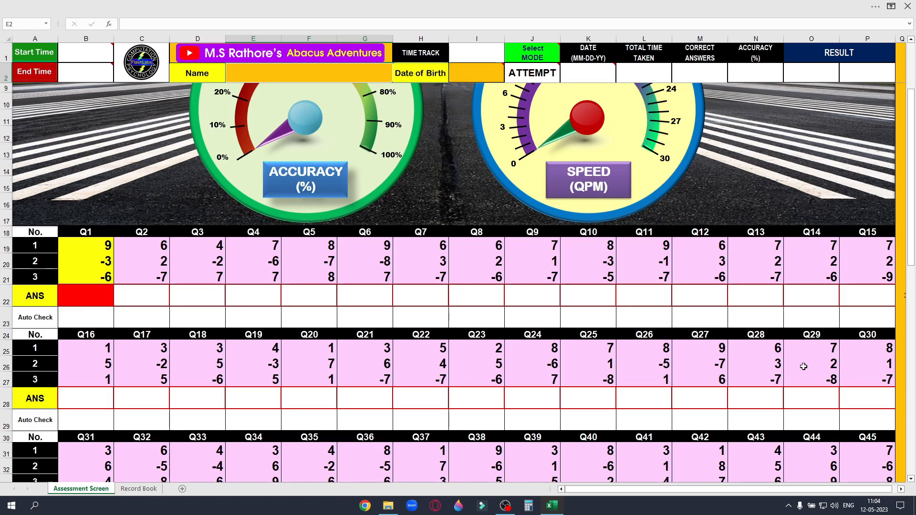
Expand the mode cell's dropdown to list the ATTEMPT and SHOW assessment modes.
scroll("down", 3)
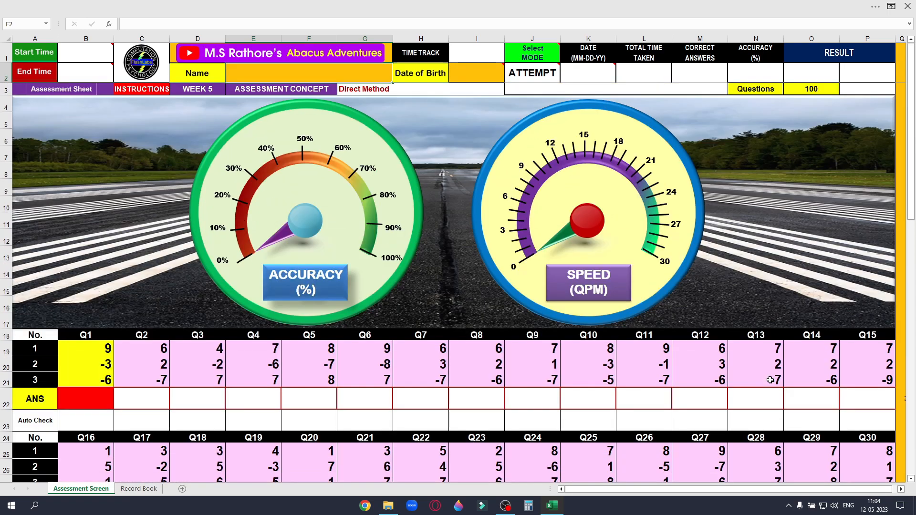
left_click(532, 72)
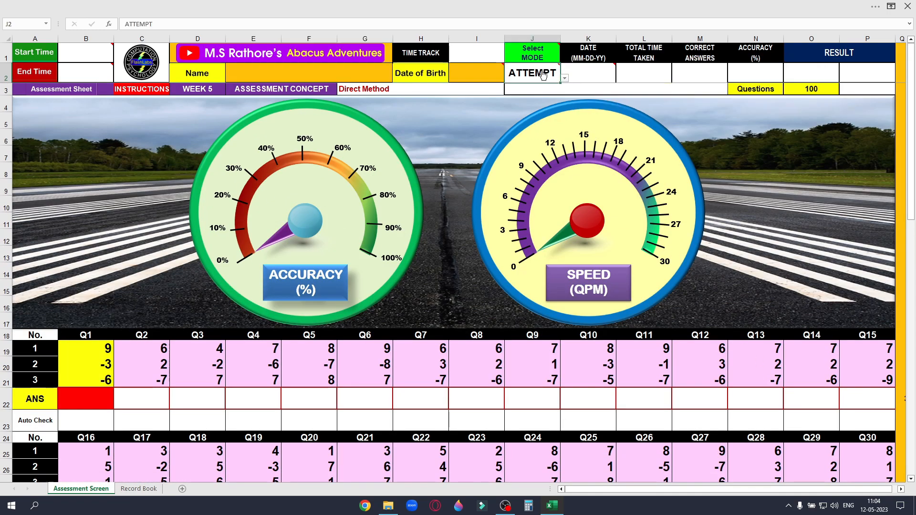
left_click(563, 78)
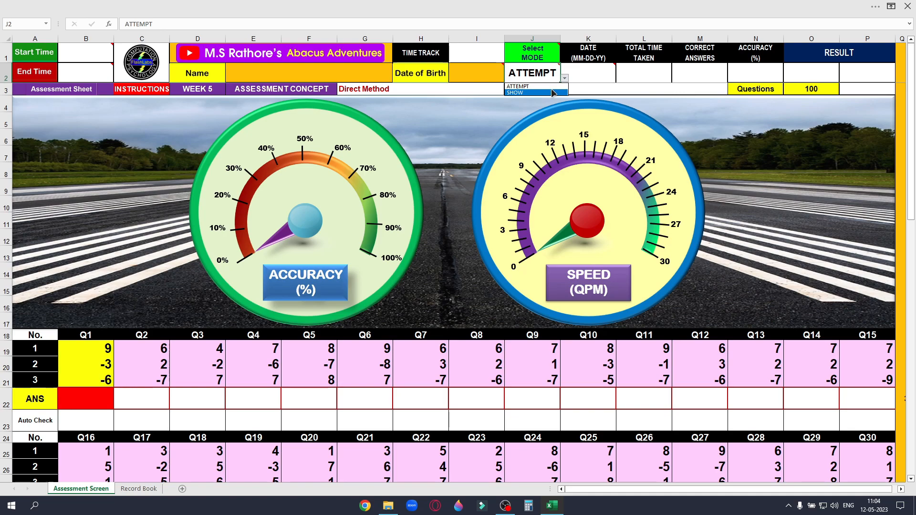